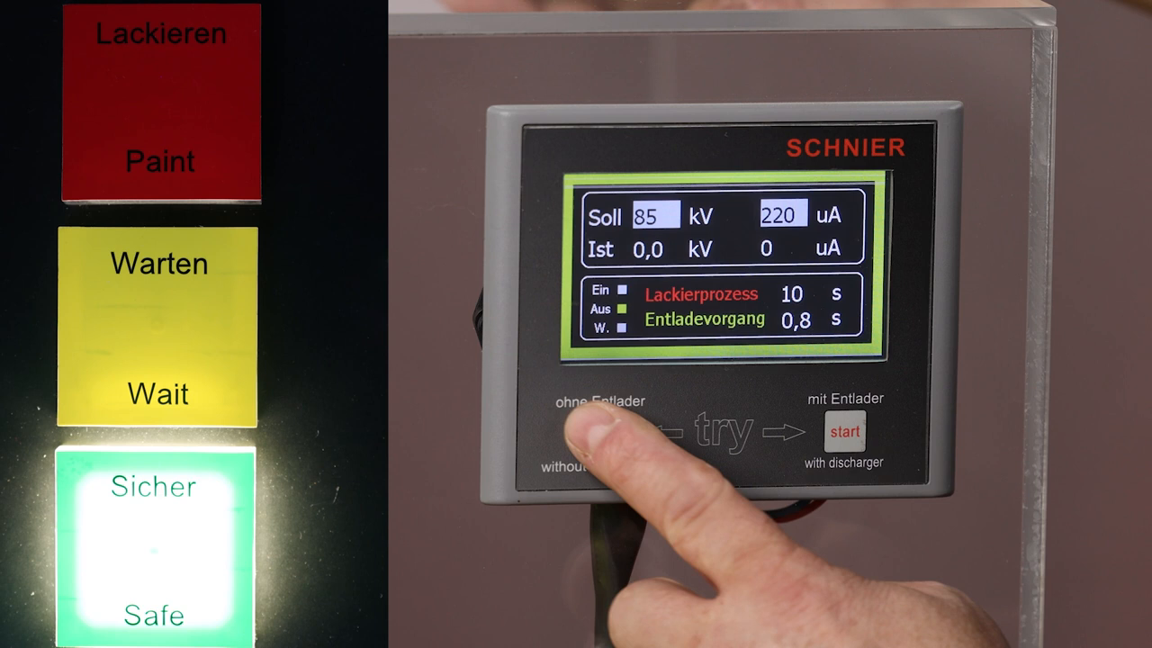
{"action": "left_click", "coordinate": [598, 434]}
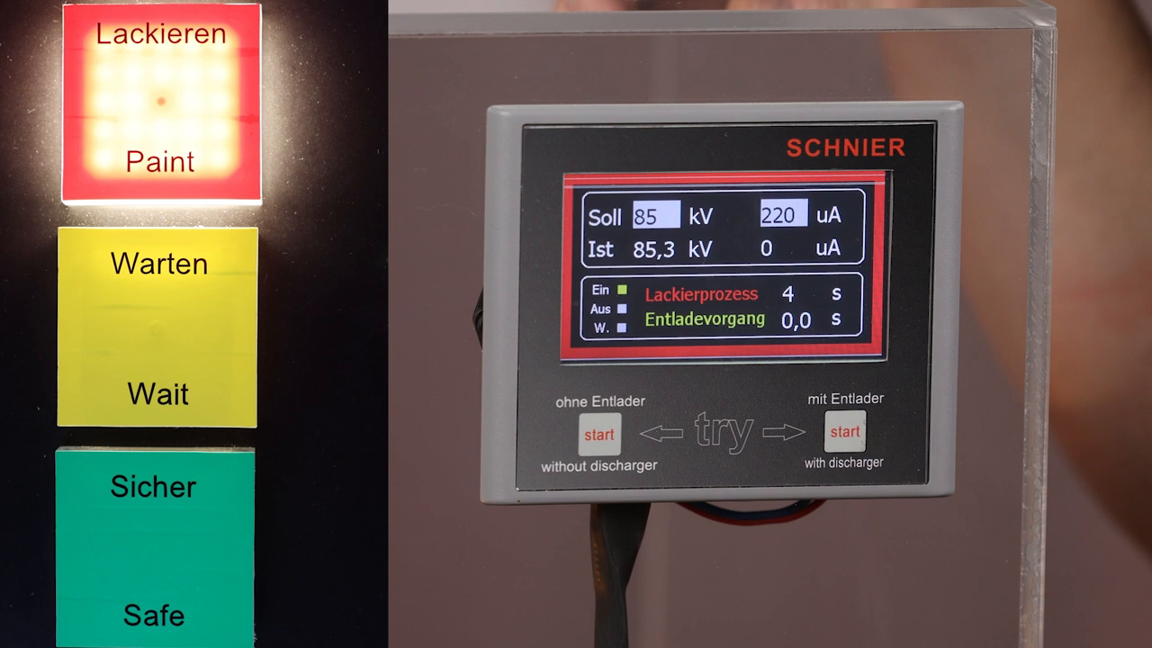